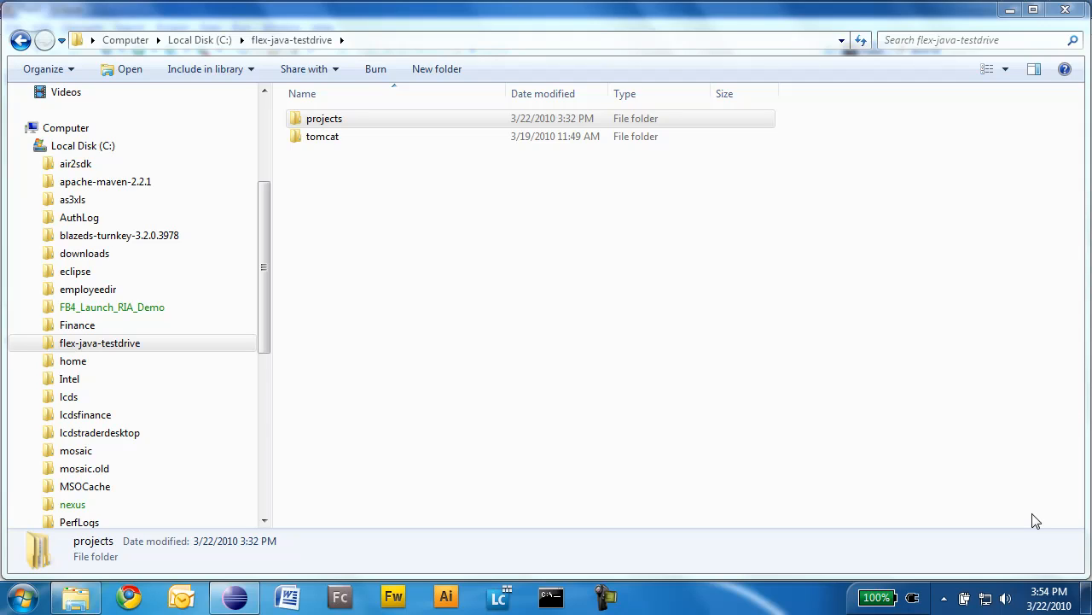
pyautogui.moveTo(810, 533)
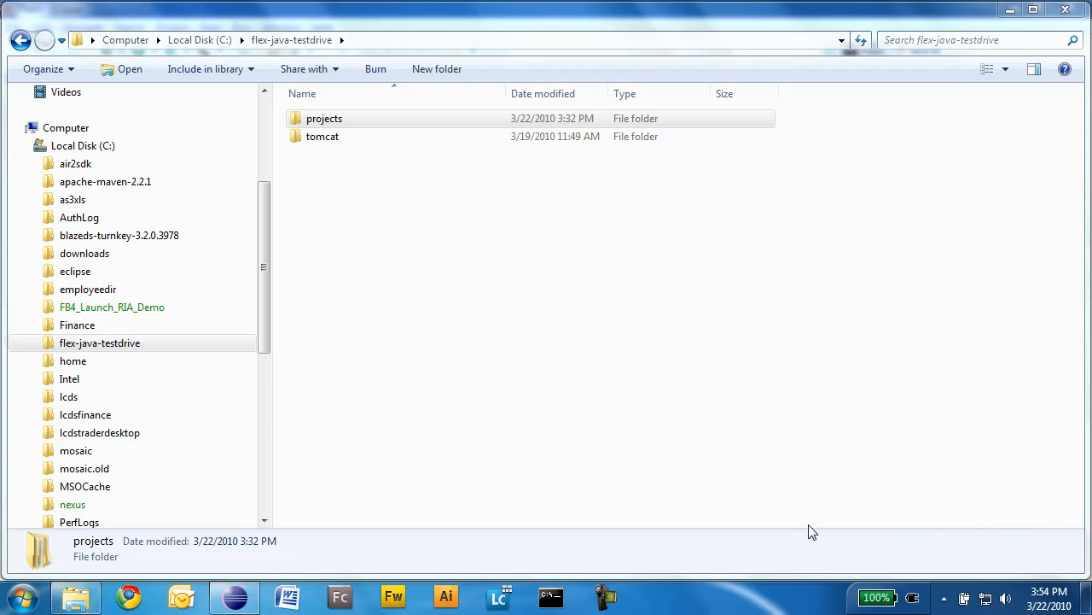
pyautogui.moveTo(359, 451)
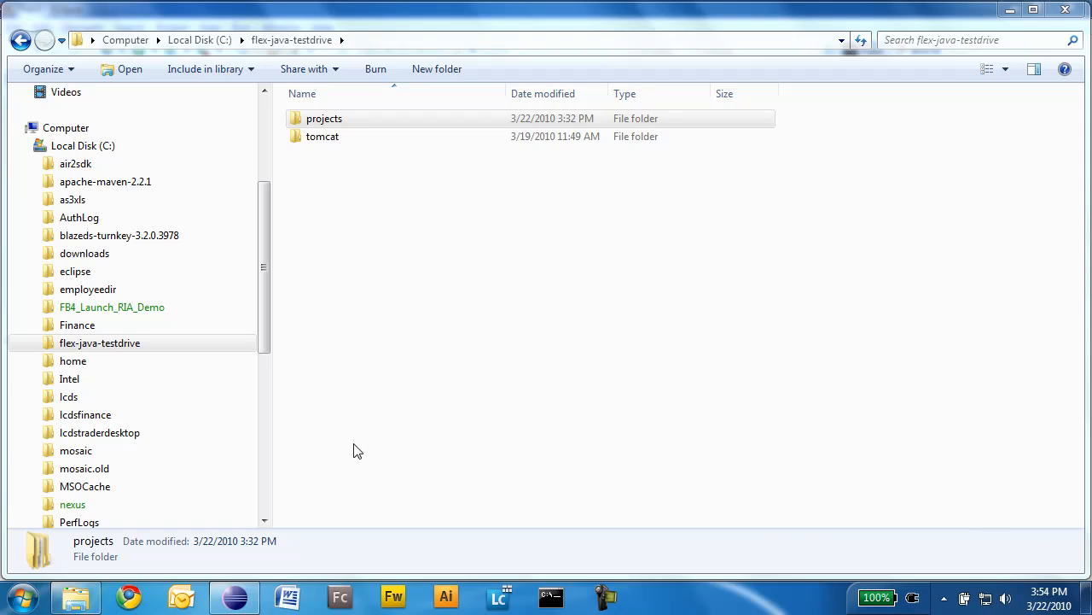
pyautogui.moveTo(331, 443)
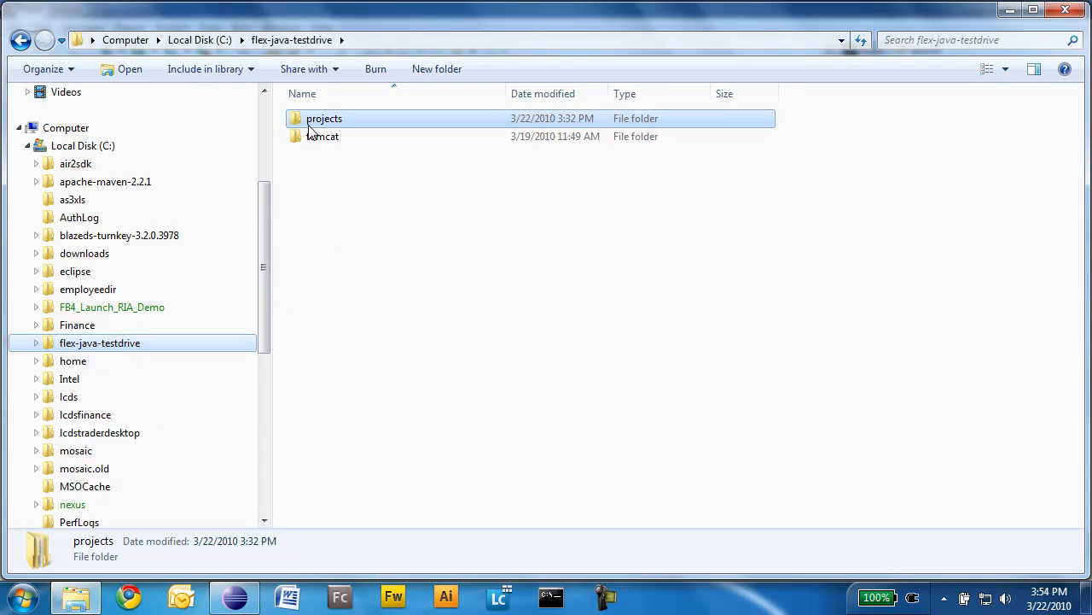
pyautogui.moveTo(321, 136)
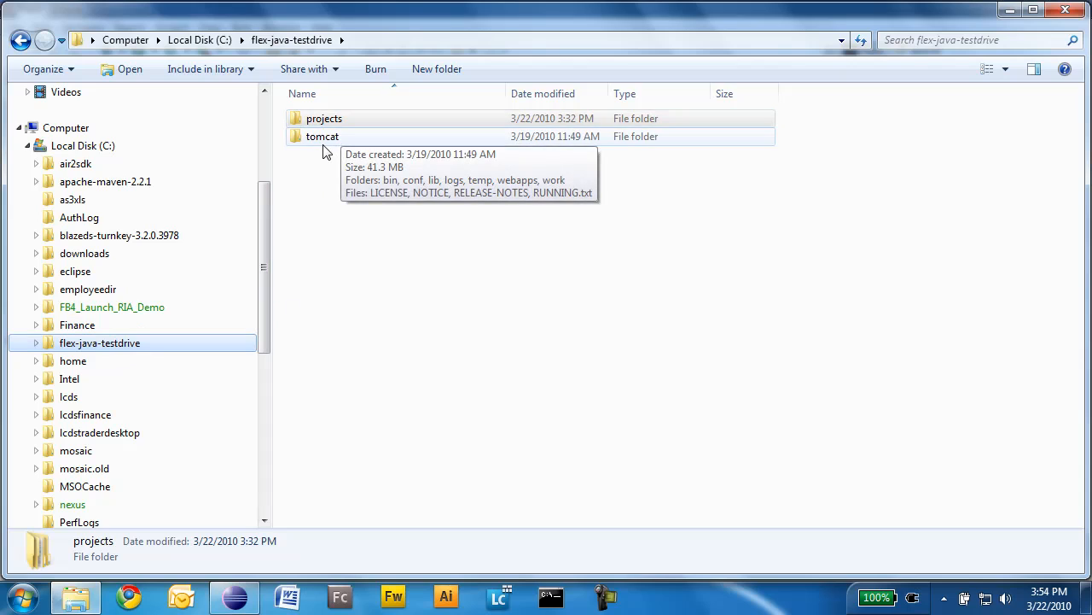
# Start Tomcat with catalina run from a command window in the tomcat bin folder
pyautogui.click(323, 137)
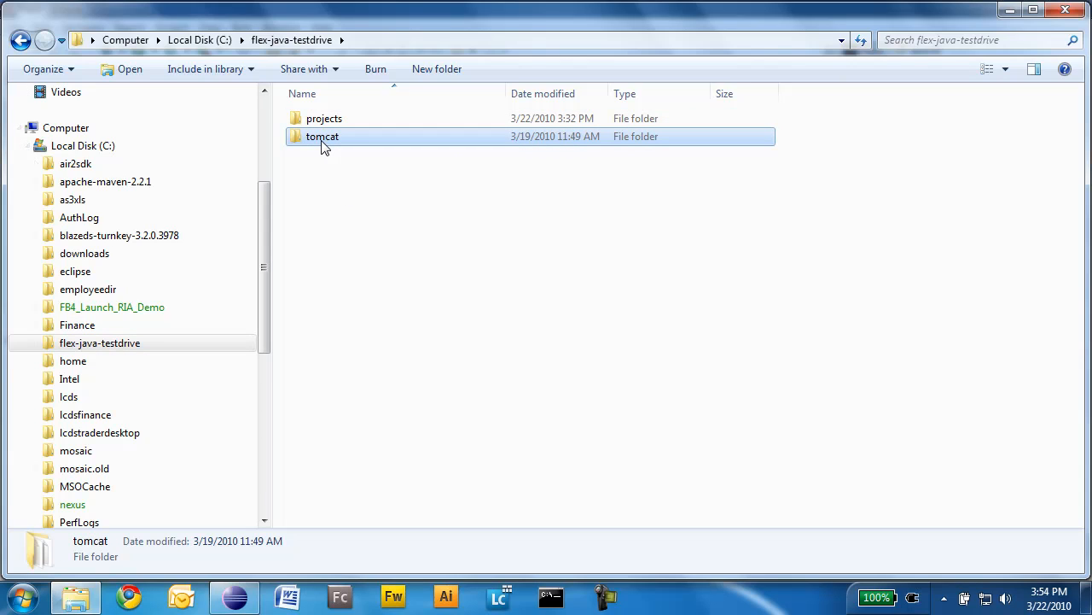
pyautogui.doubleClick(321, 137)
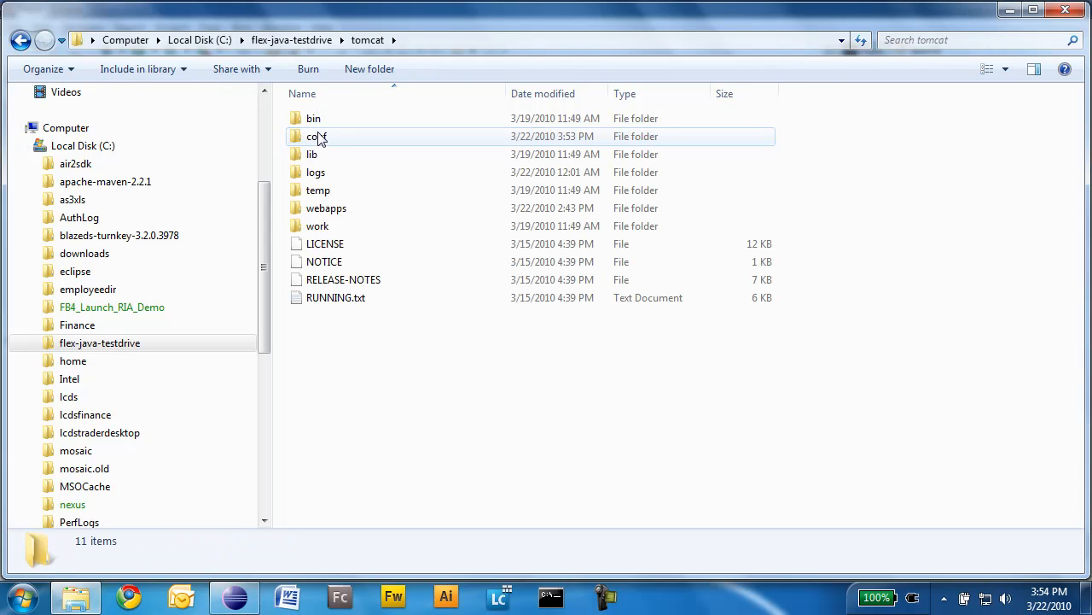
pyautogui.rightClick(314, 118)
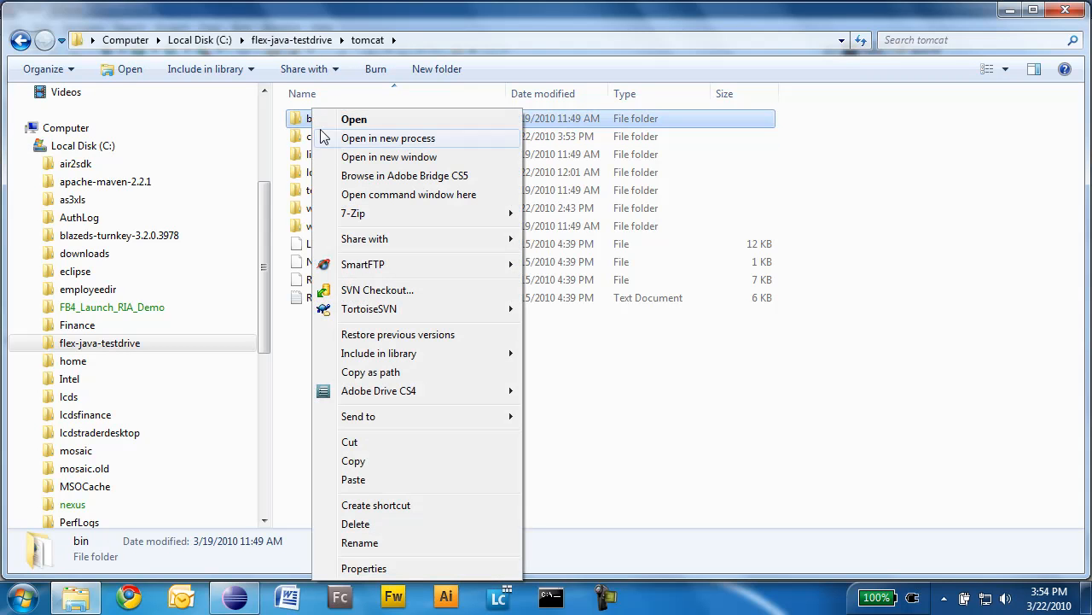
pyautogui.click(408, 195)
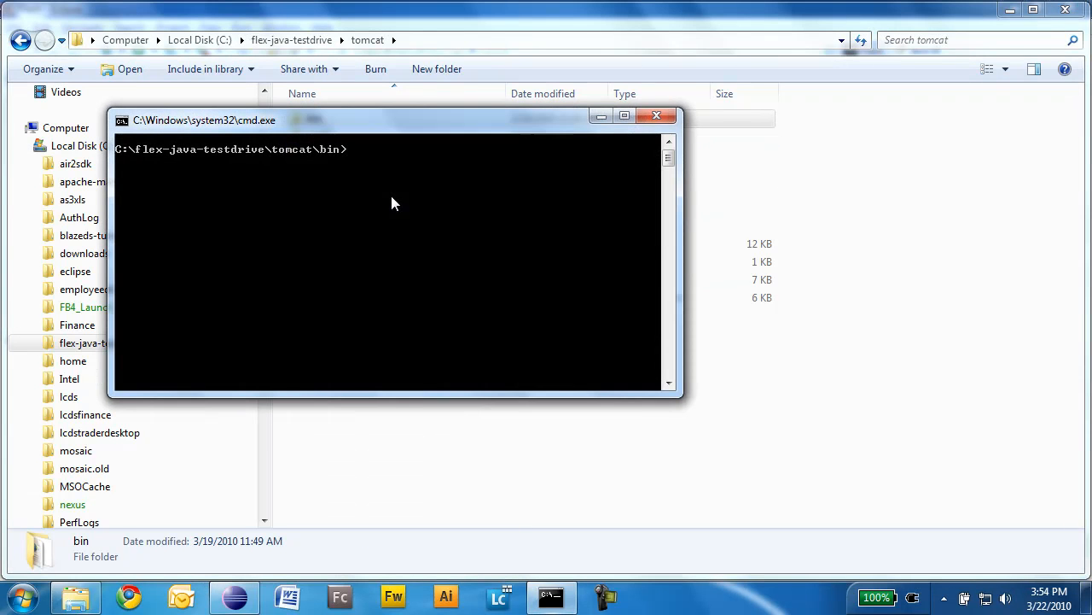
pyautogui.write('catalina run')
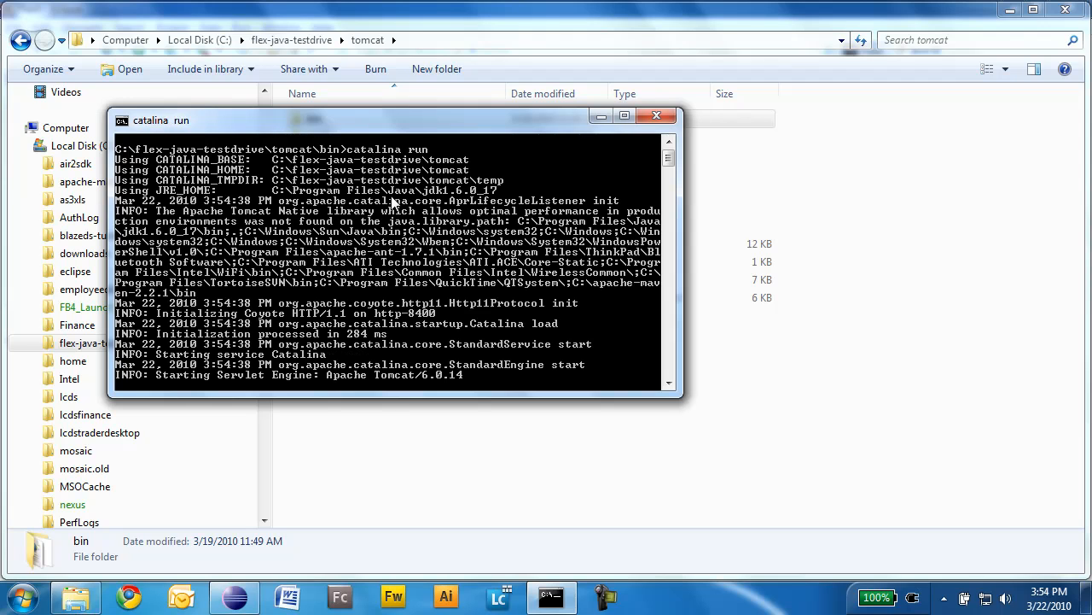
pyautogui.moveTo(562, 261)
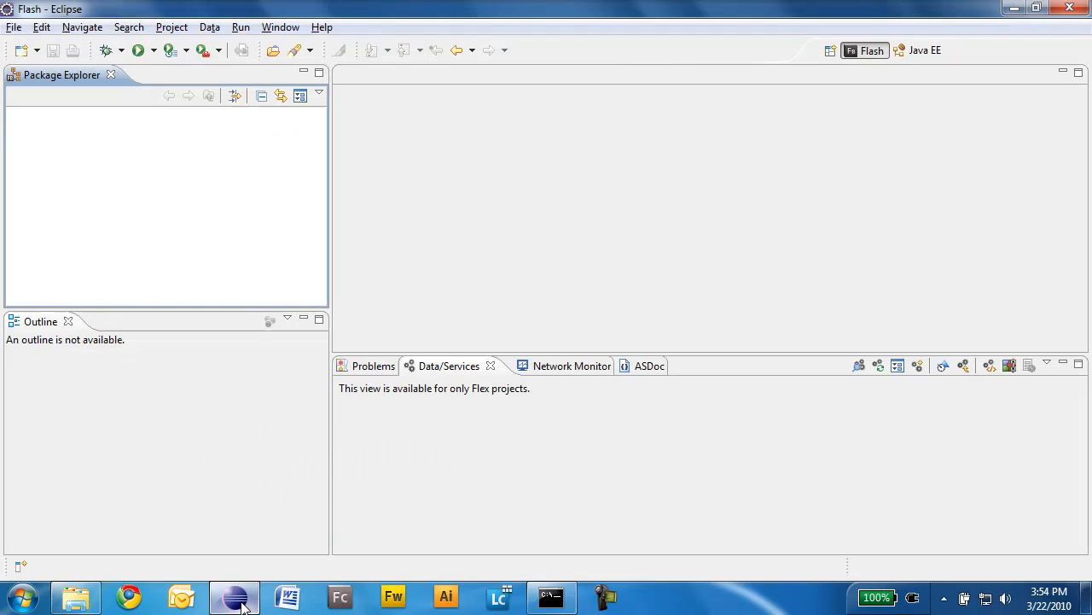
pyautogui.moveTo(21, 58)
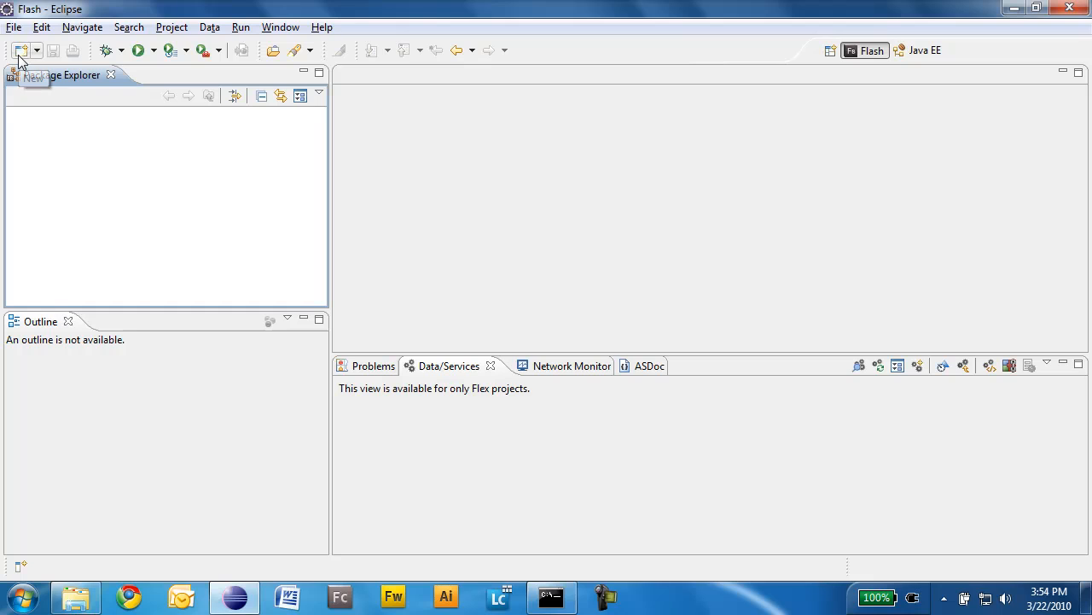
pyautogui.moveTo(21, 58)
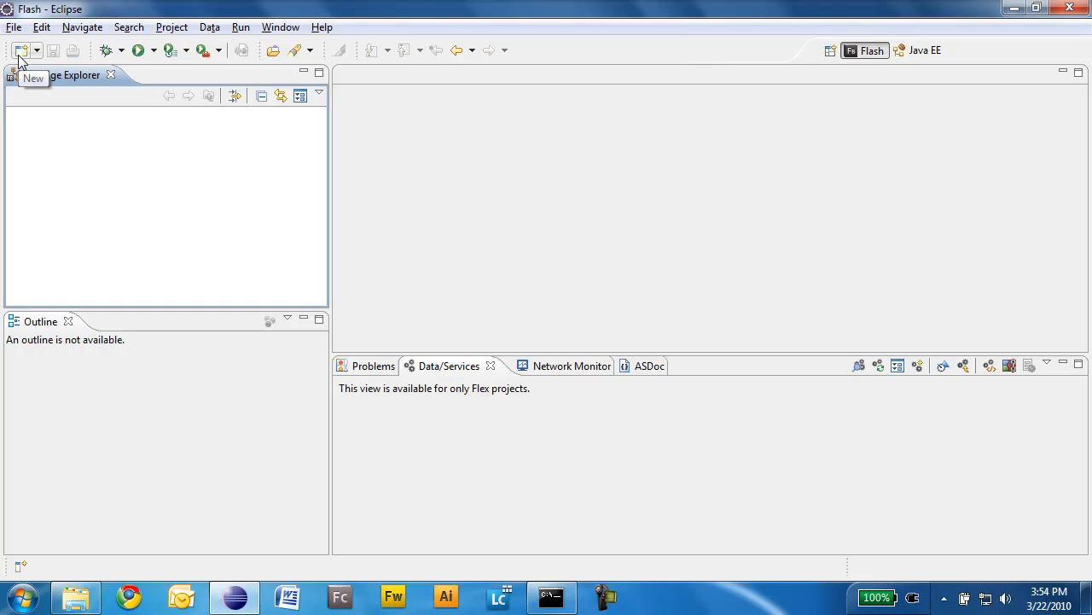
# Begin a File > Import of General > Existing Projects into Workspace
pyautogui.click(14, 27)
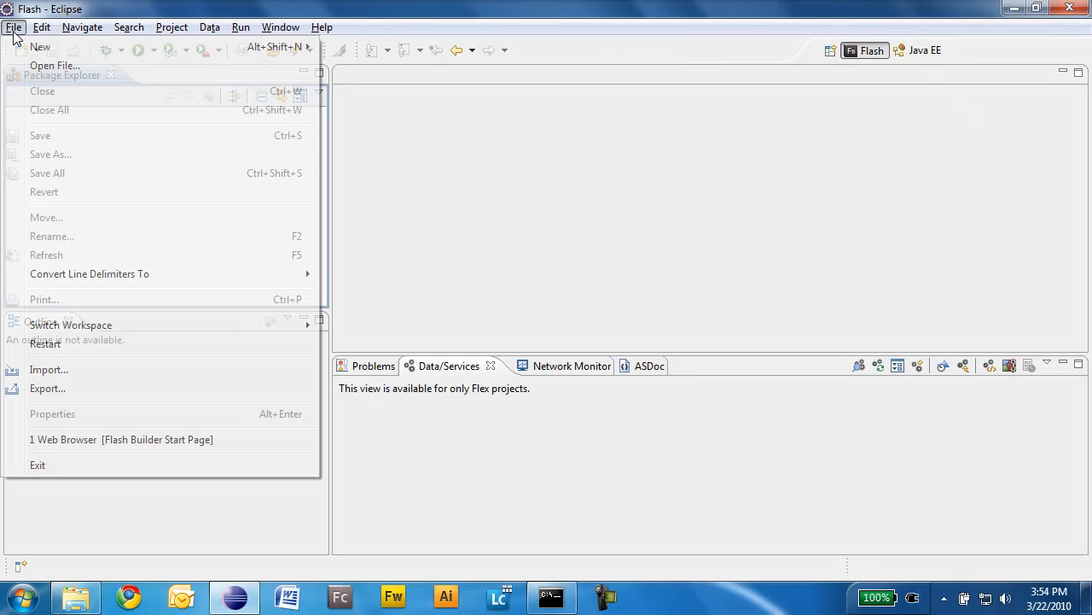
pyautogui.moveTo(48, 368)
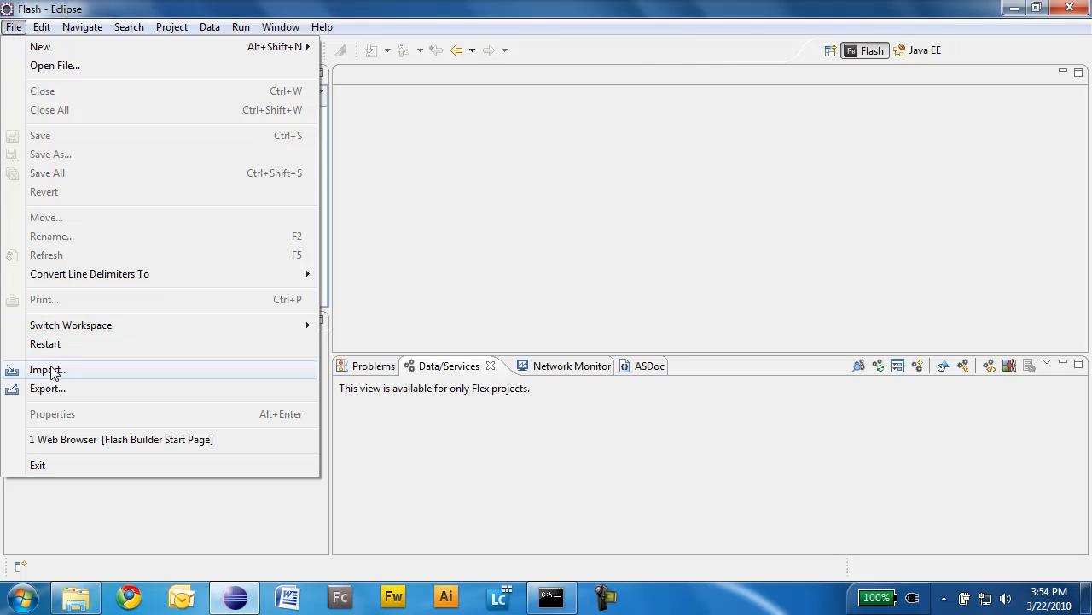
pyautogui.click(48, 369)
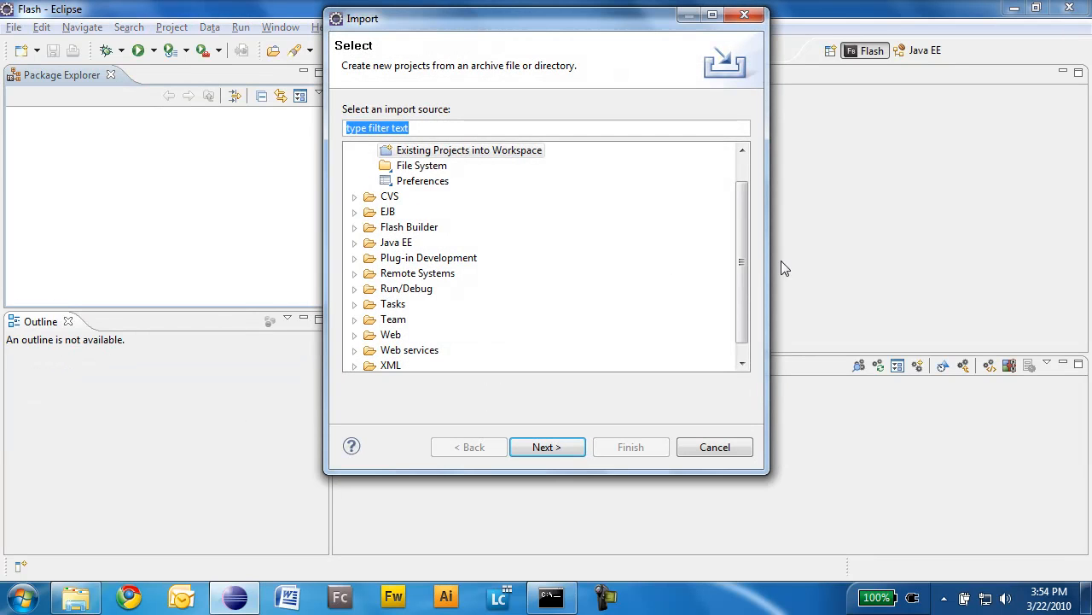
pyautogui.click(353, 150)
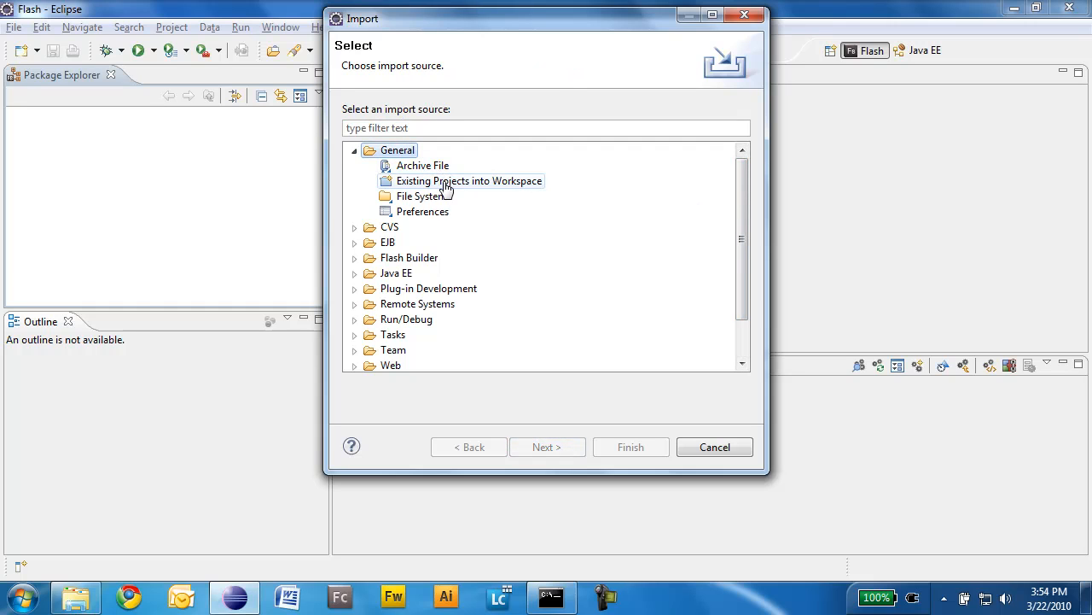
pyautogui.click(468, 181)
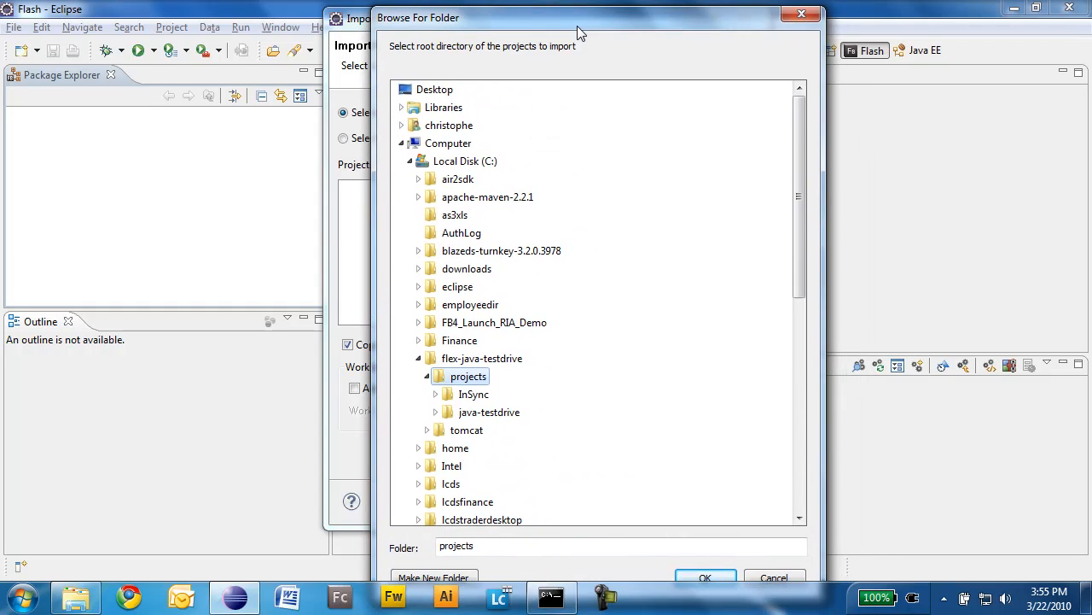
# Confirm the flex-java-testdrive projects folder and finish importing InSync and java-testdrive
pyautogui.click(705, 577)
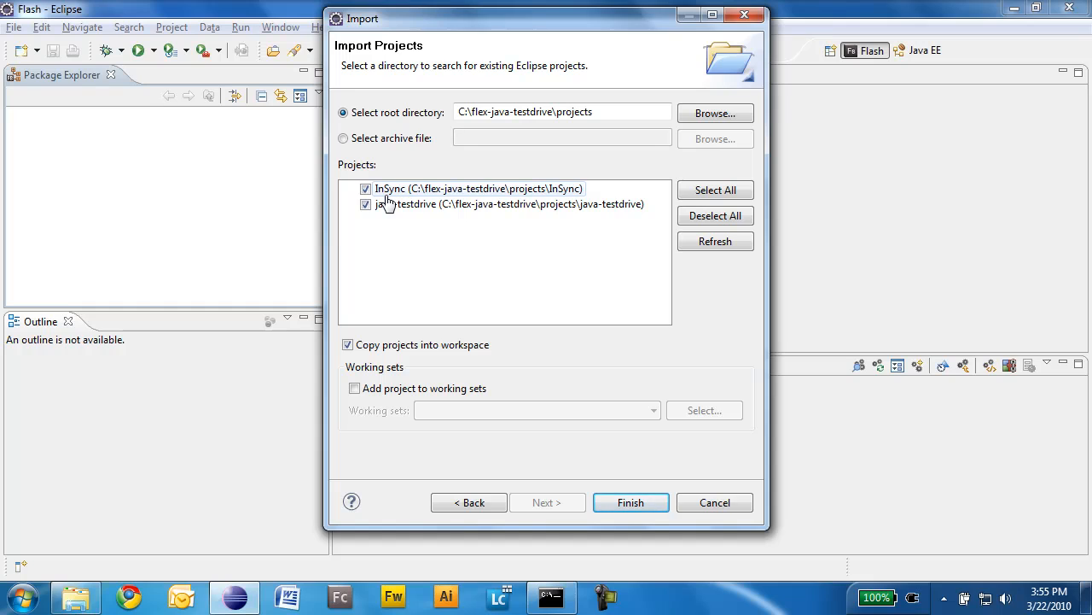
pyautogui.moveTo(391, 198)
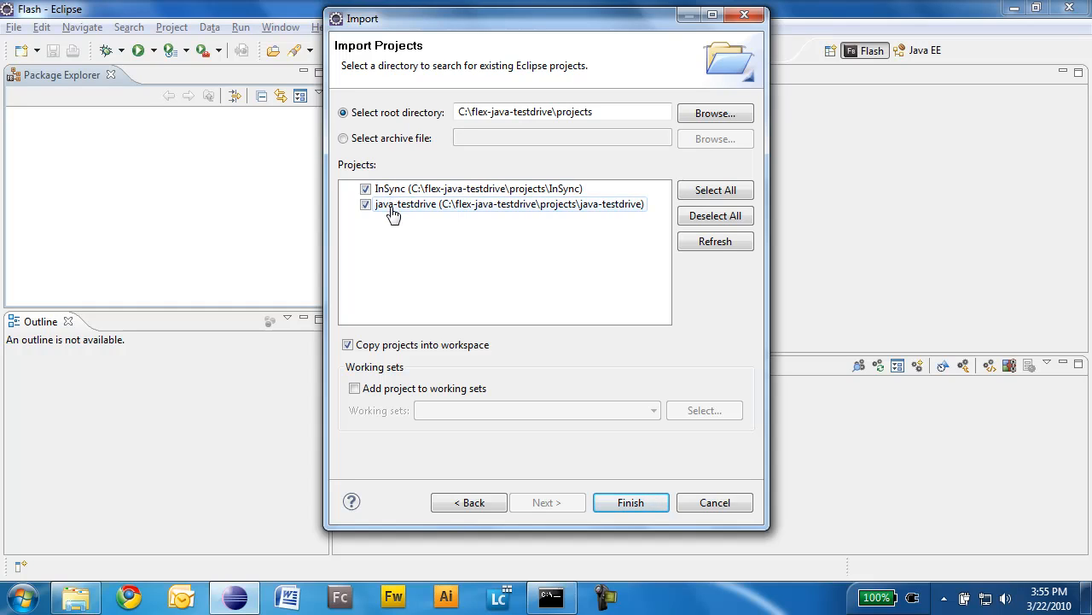
pyautogui.moveTo(395, 212)
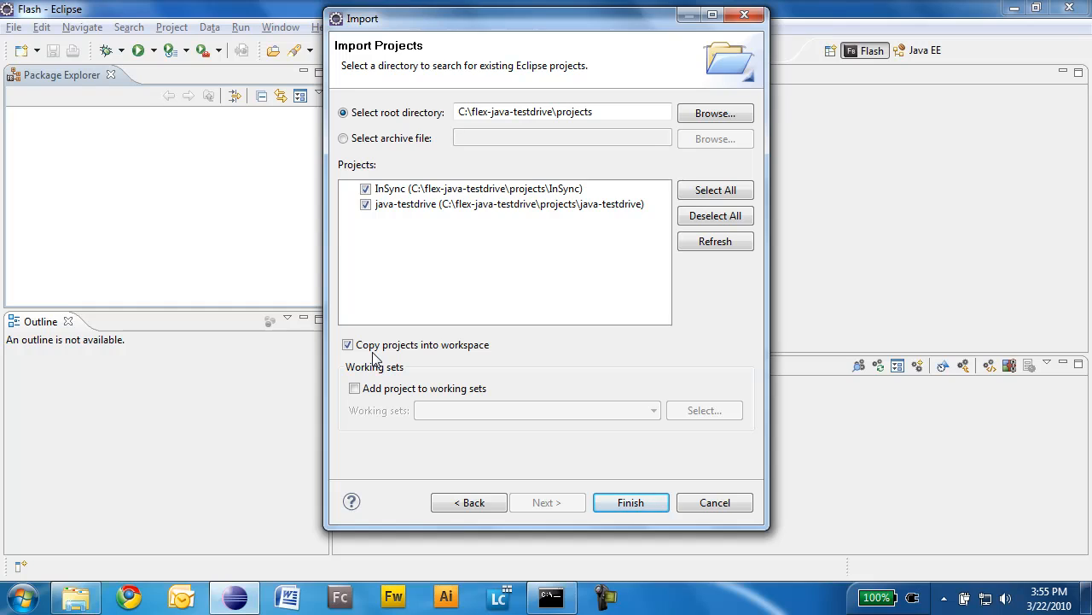
pyautogui.moveTo(487, 362)
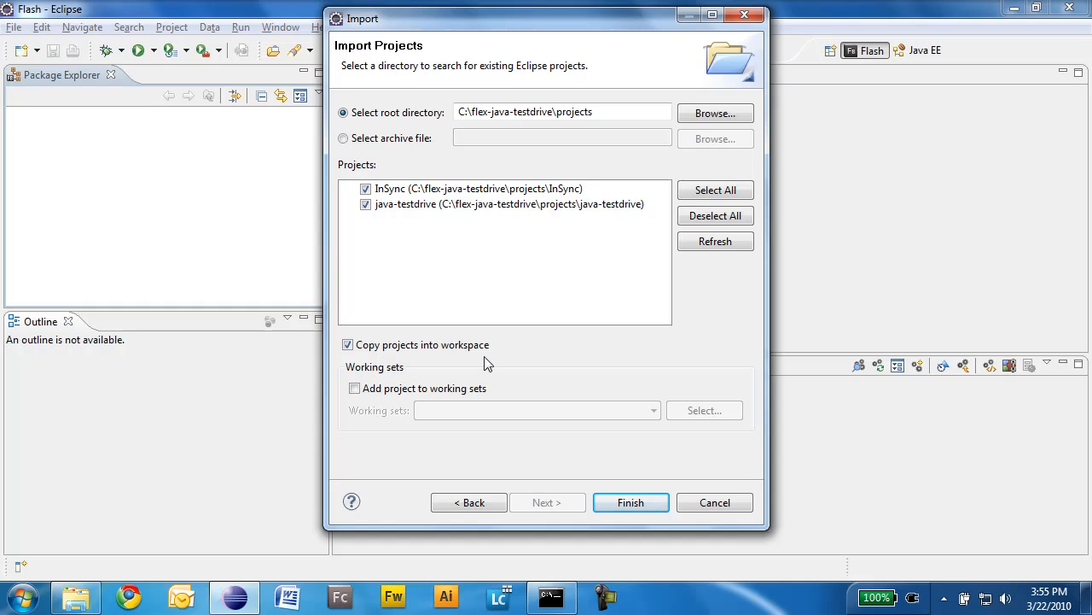
pyautogui.moveTo(579, 514)
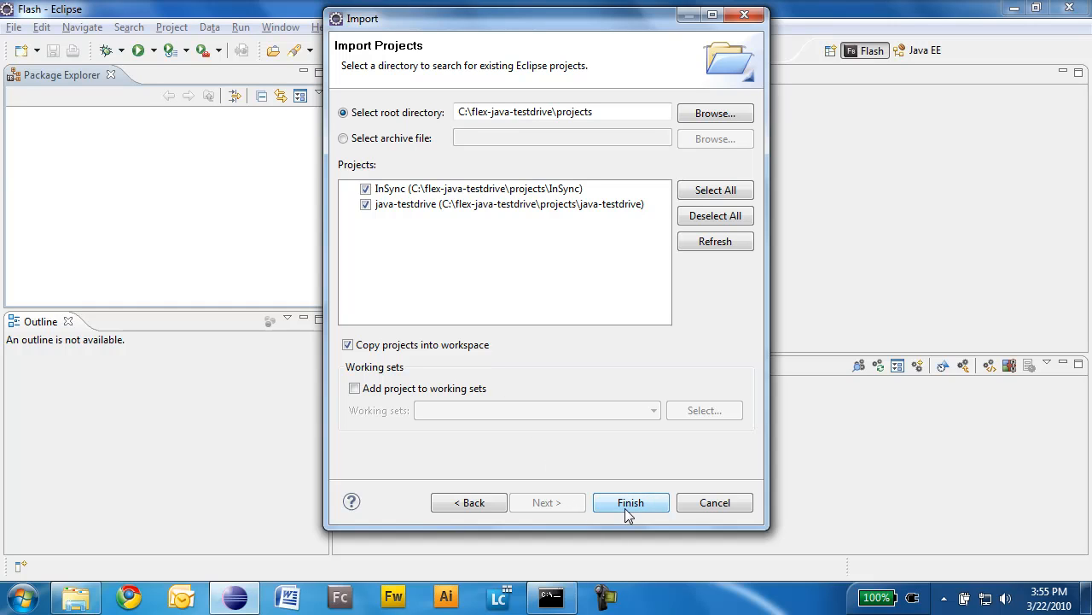
pyautogui.click(632, 502)
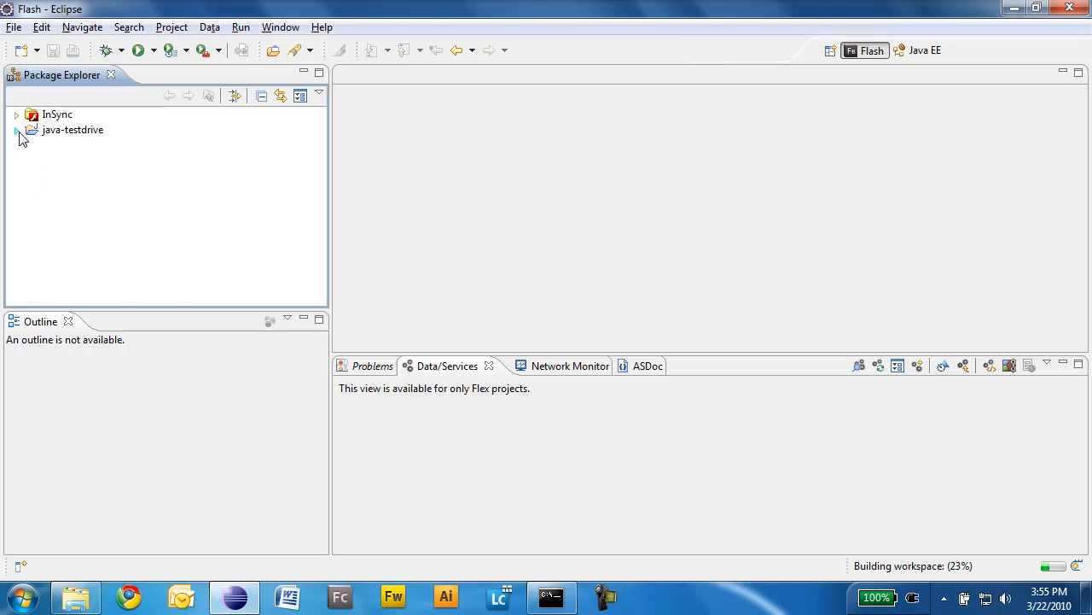
# Expand InSync's source tree and launch InSync.mxml in the browser
pyautogui.click(17, 114)
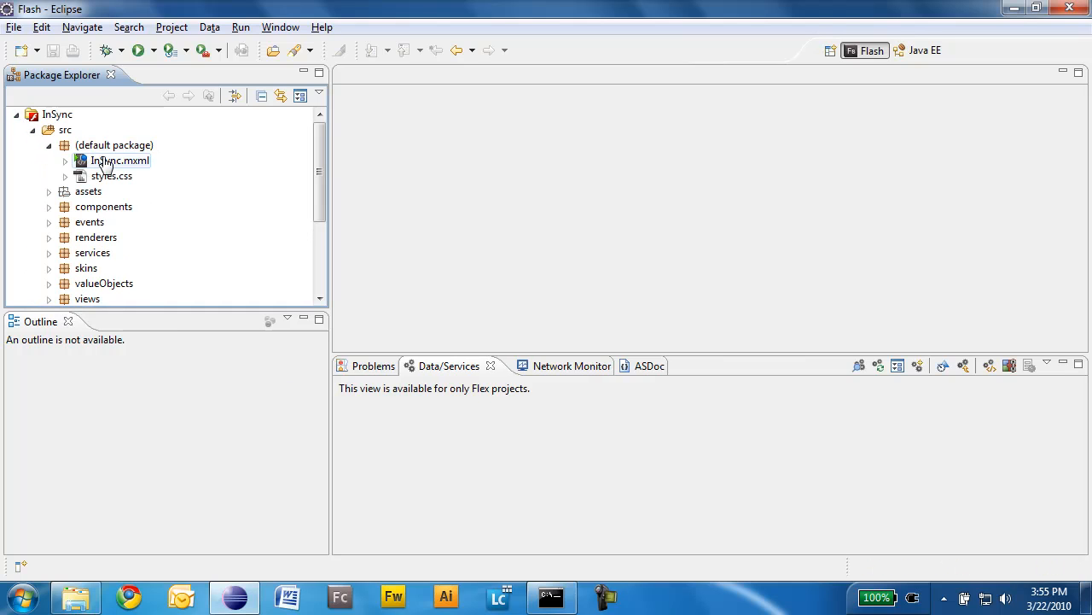
pyautogui.doubleClick(119, 161)
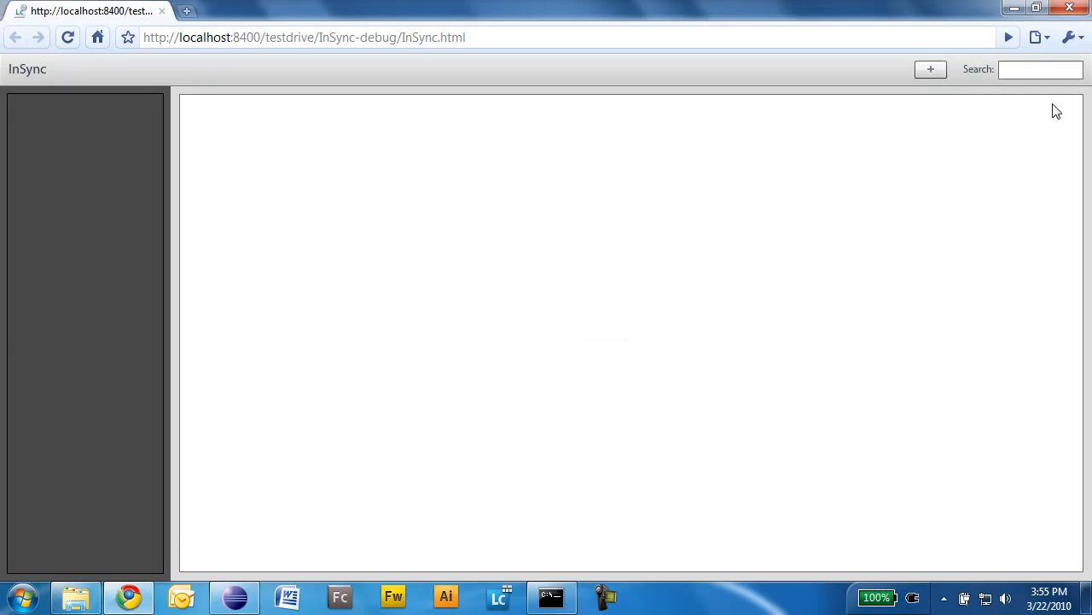
# Search contacts for 'e' and open Michael Scott, Andy Bernard and Angela Martin in detail views
pyautogui.click(1042, 69)
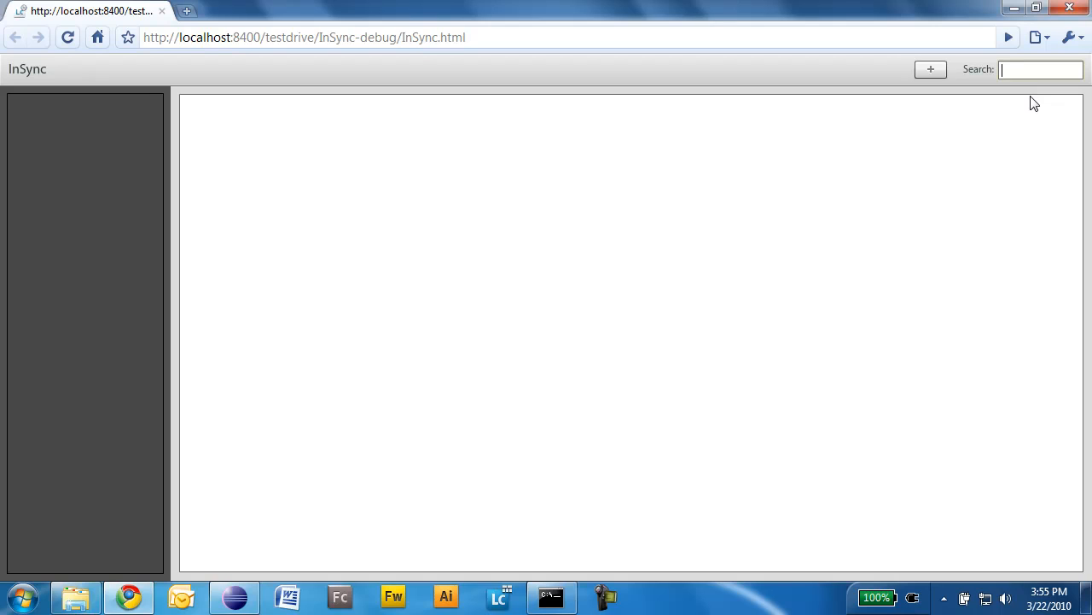
pyautogui.write('e')
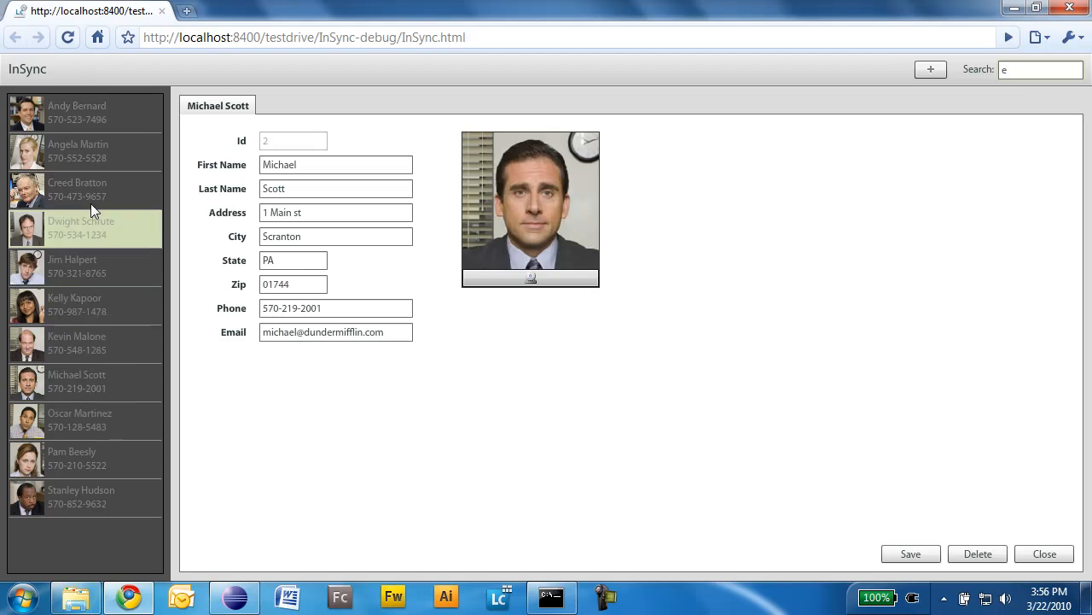
pyautogui.click(77, 112)
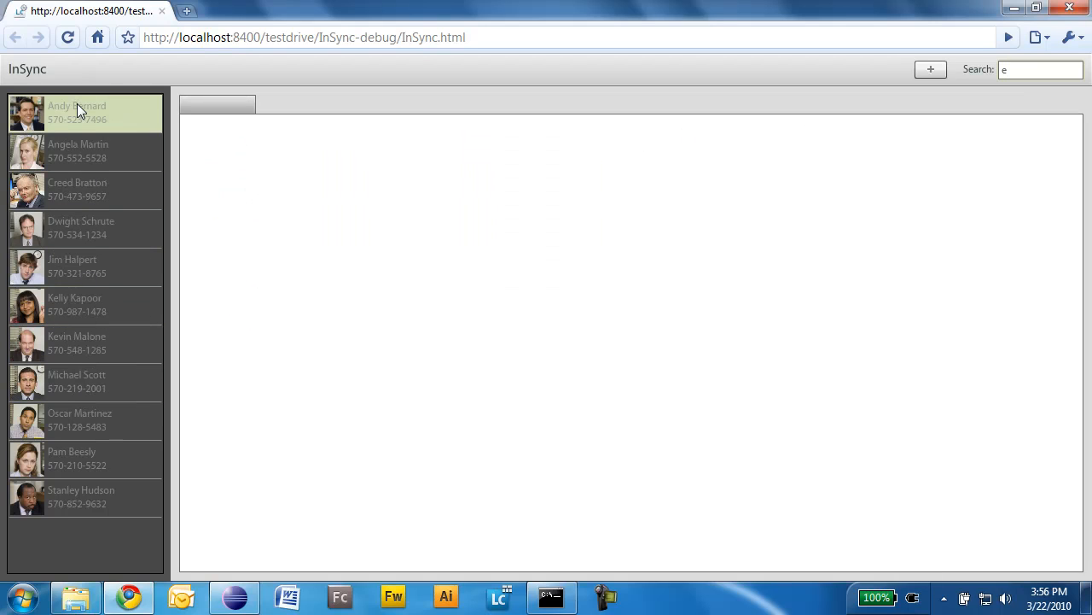
pyautogui.click(86, 112)
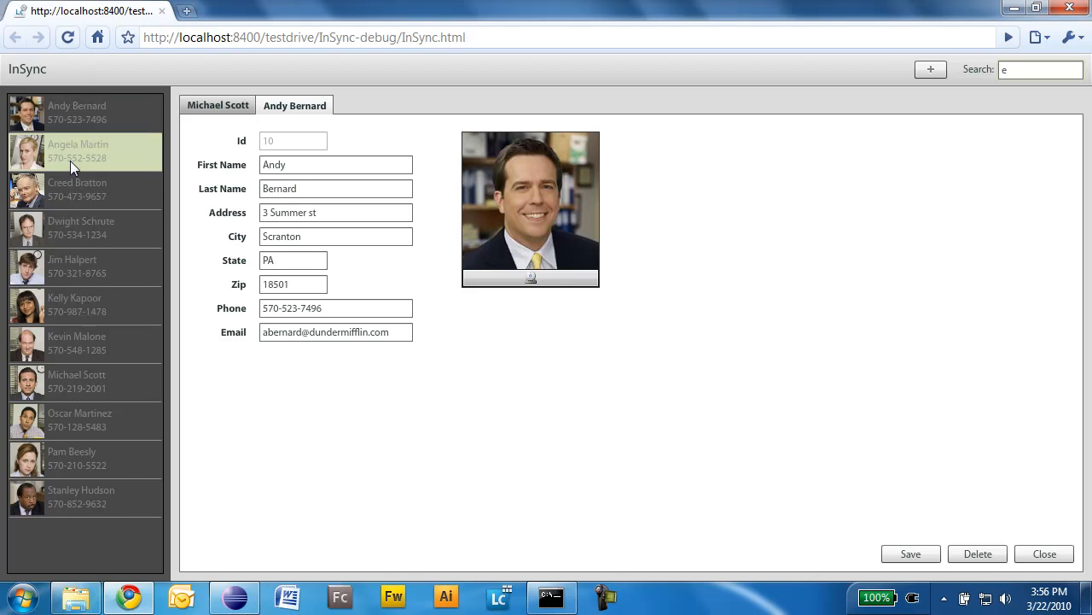
pyautogui.click(78, 150)
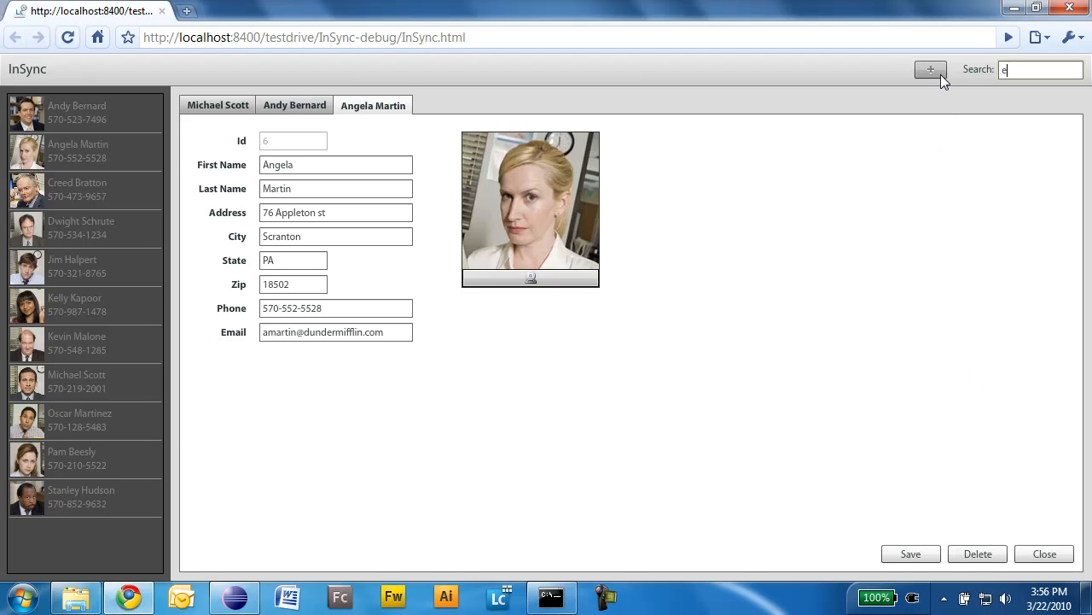
# Create contact Christophe Coenraets with an allowed webcam photo, save it, and return to the first contact
pyautogui.click(931, 68)
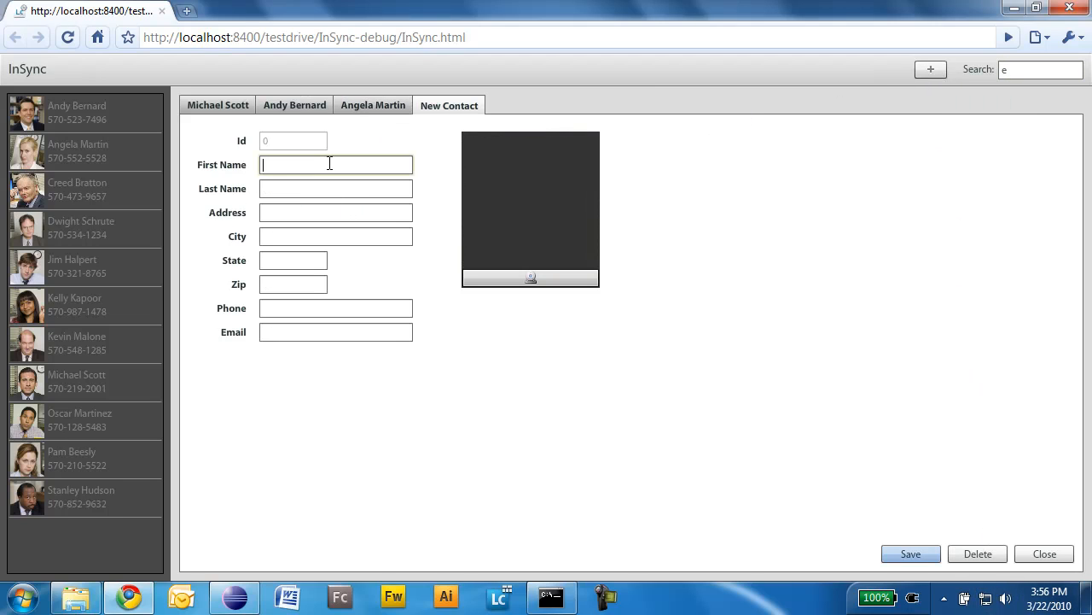
pyautogui.write('christophe')
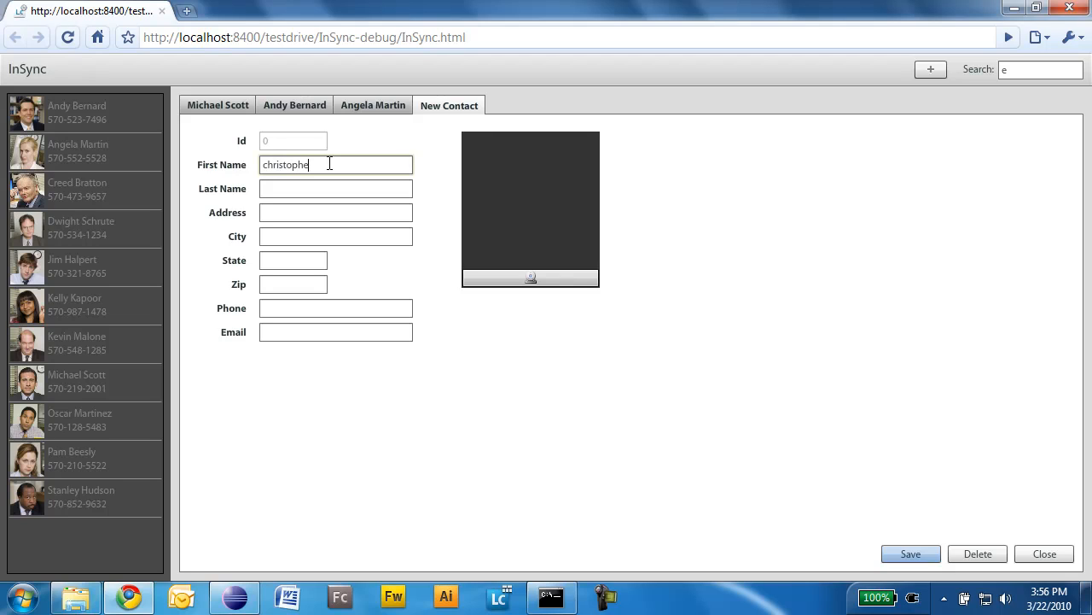
pyautogui.write('coenraets')
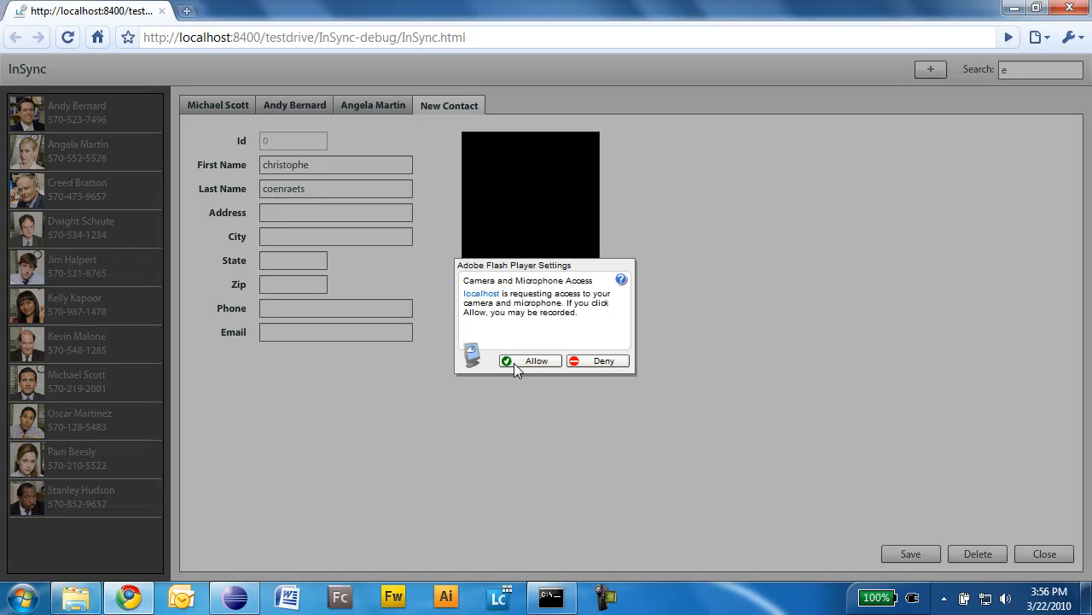
pyautogui.click(530, 358)
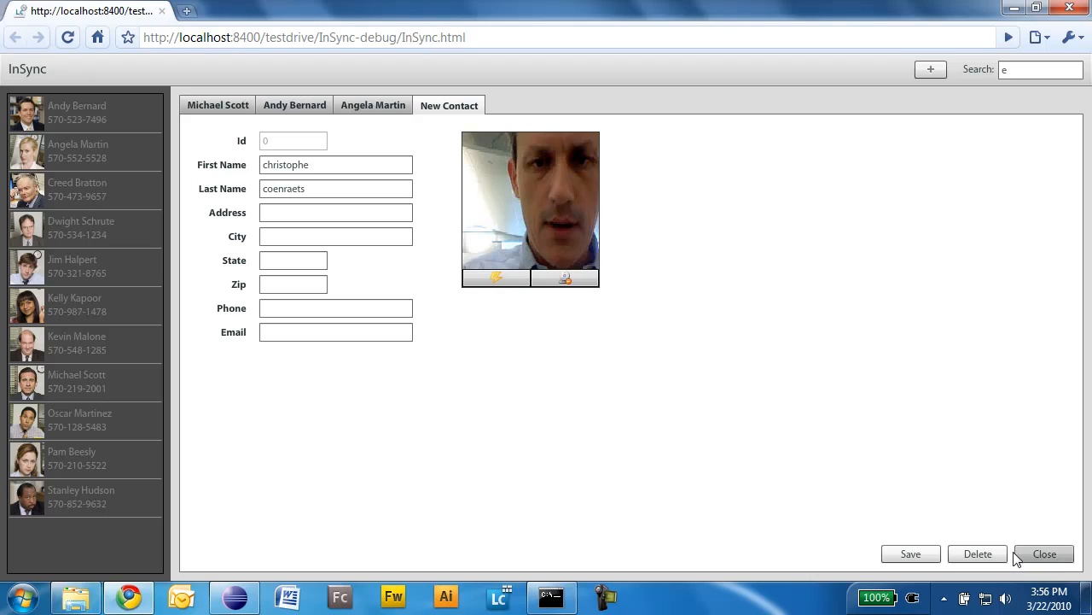
pyautogui.click(912, 553)
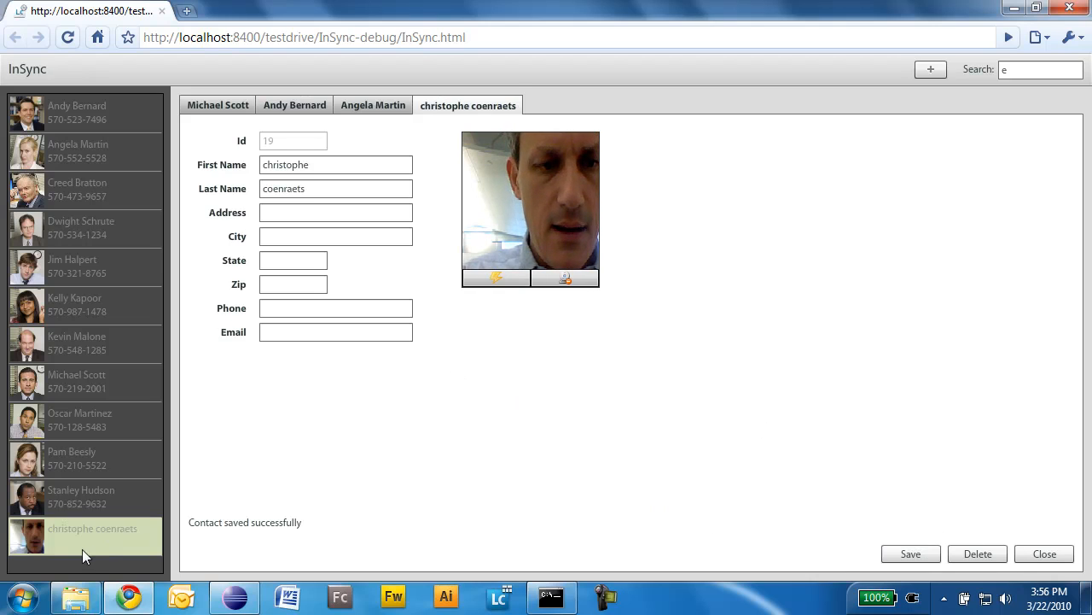
pyautogui.click(219, 106)
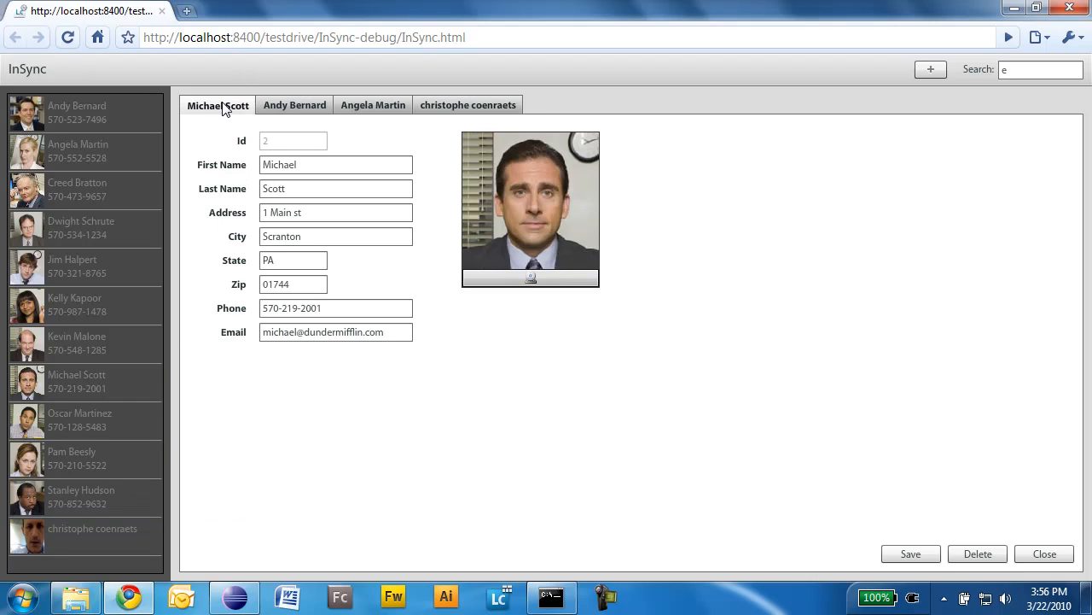